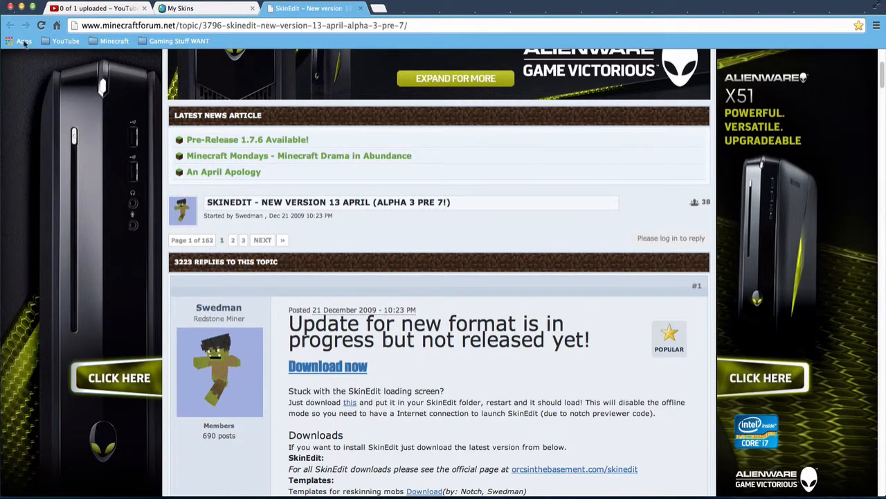
# Step: Browse the SkinEdit forum thread and follow its link toward Planet Minecraft
pyautogui.click(243, 25)
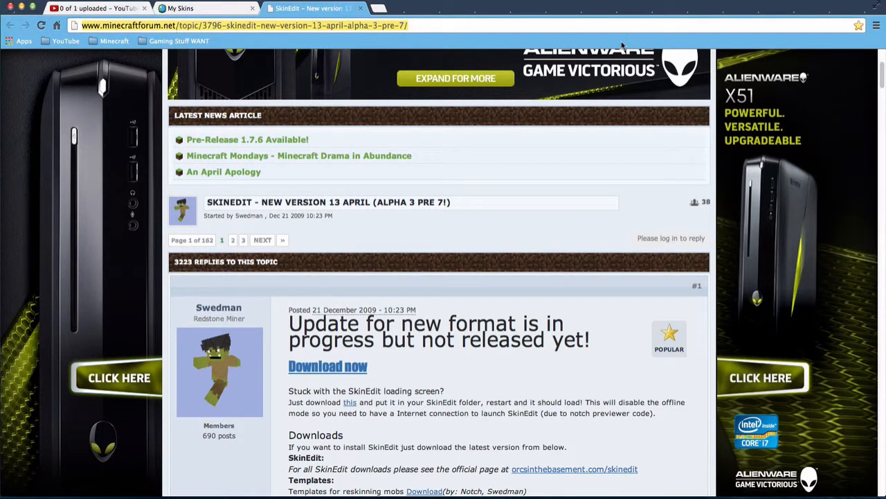
pyautogui.moveTo(734, 158)
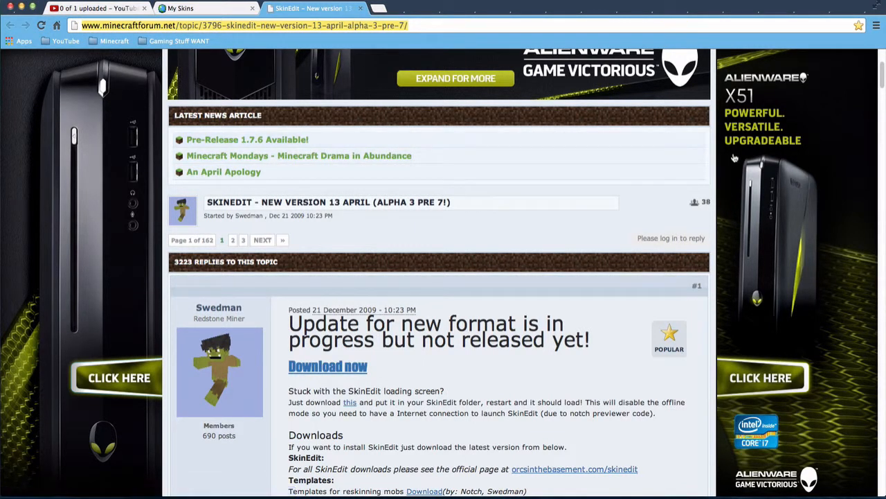
pyautogui.scroll(-3)
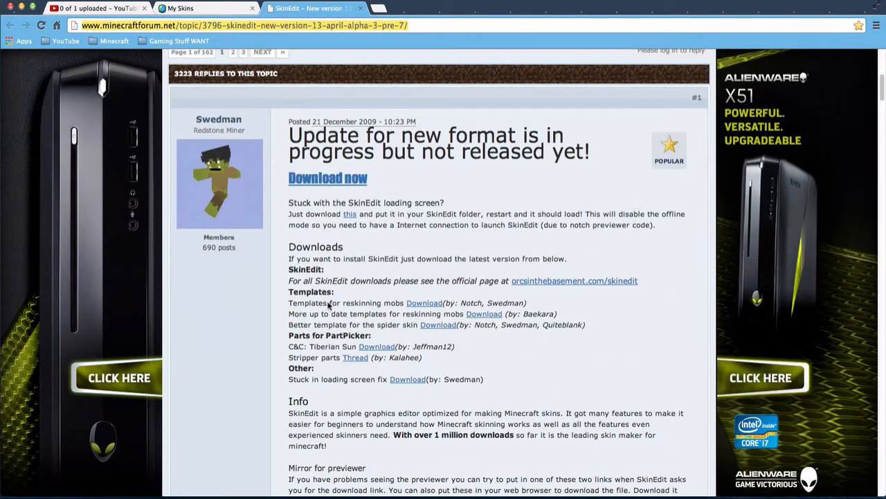
pyautogui.scroll(-3)
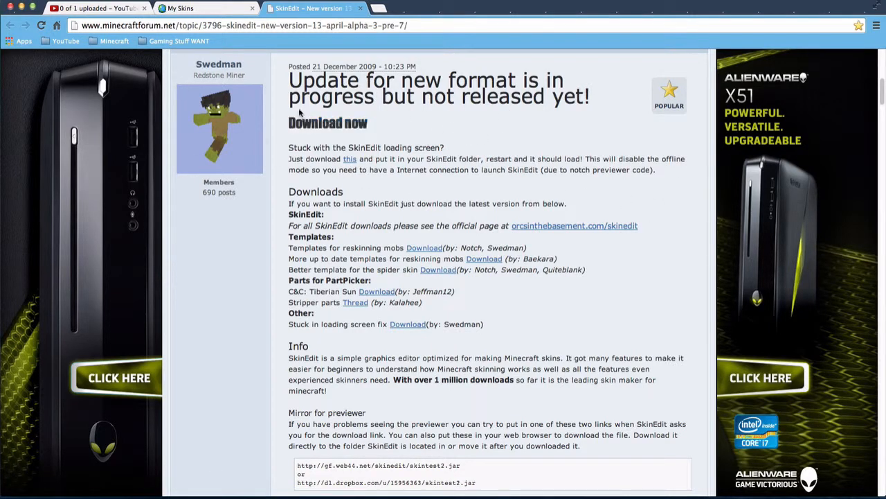
pyautogui.click(326, 122)
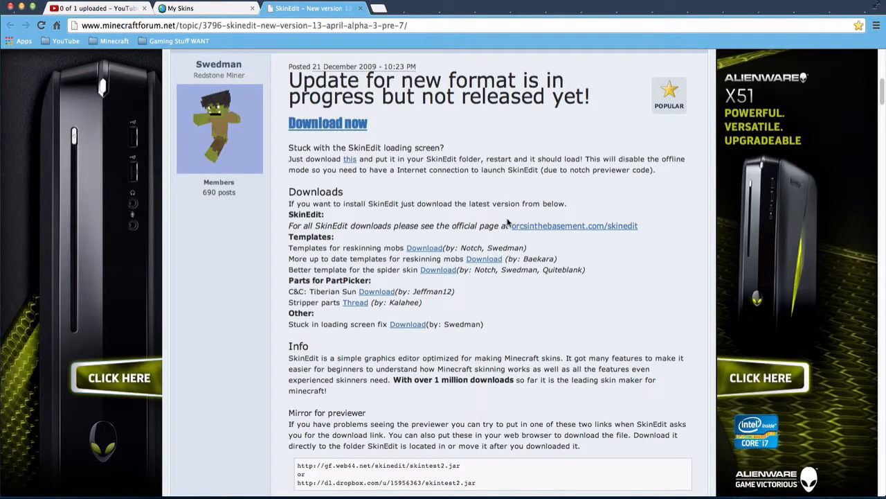
pyautogui.moveTo(398, 248)
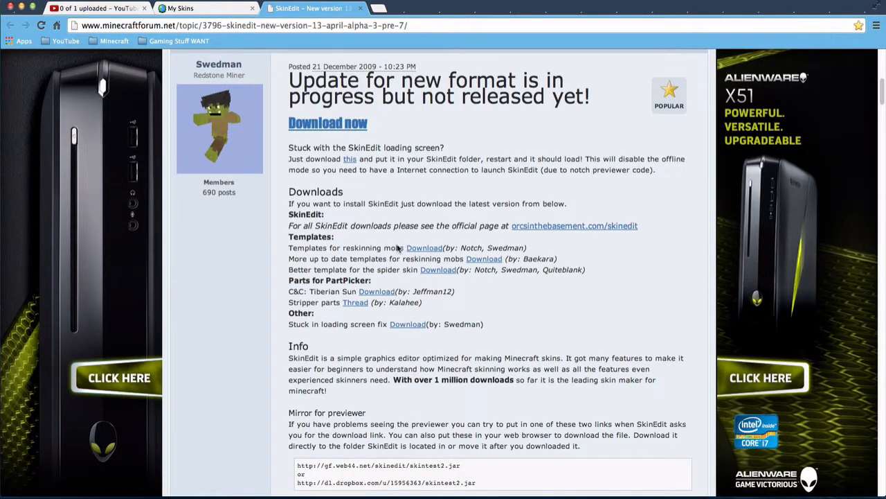
pyautogui.moveTo(458, 239)
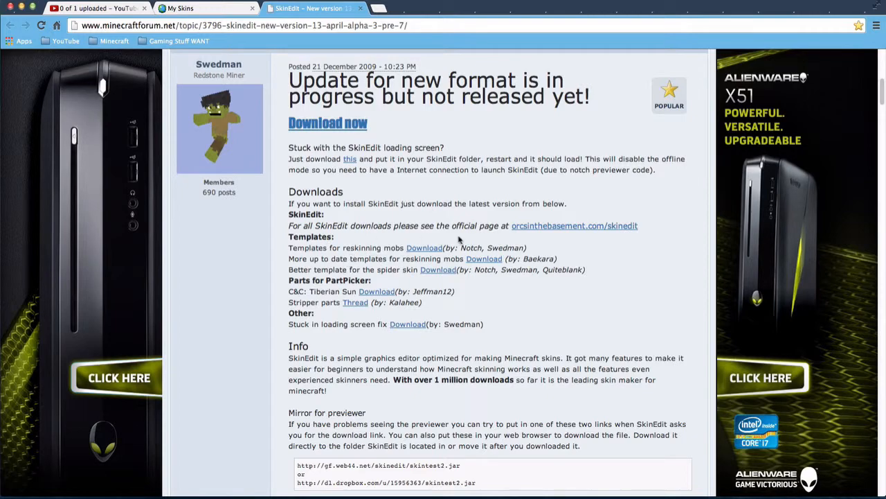
# Step: From the My Skins page, open the Friend's Skin submission for editing
pyautogui.click(180, 8)
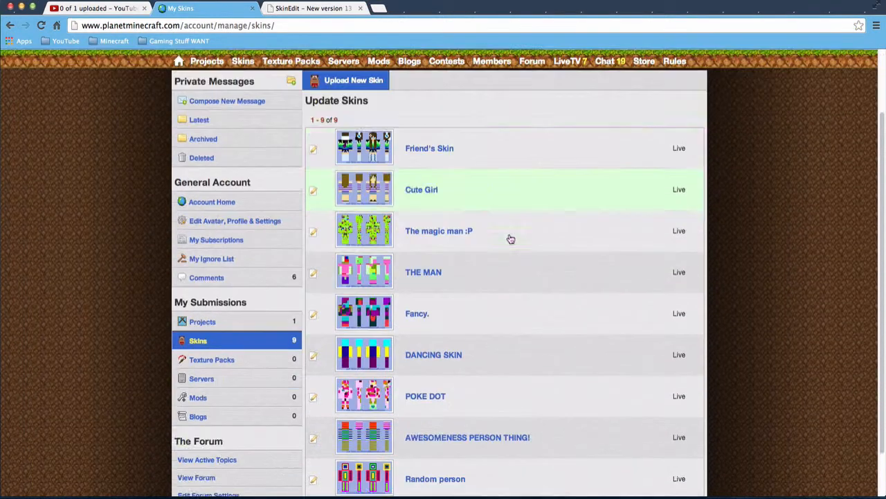
pyautogui.scroll(-3)
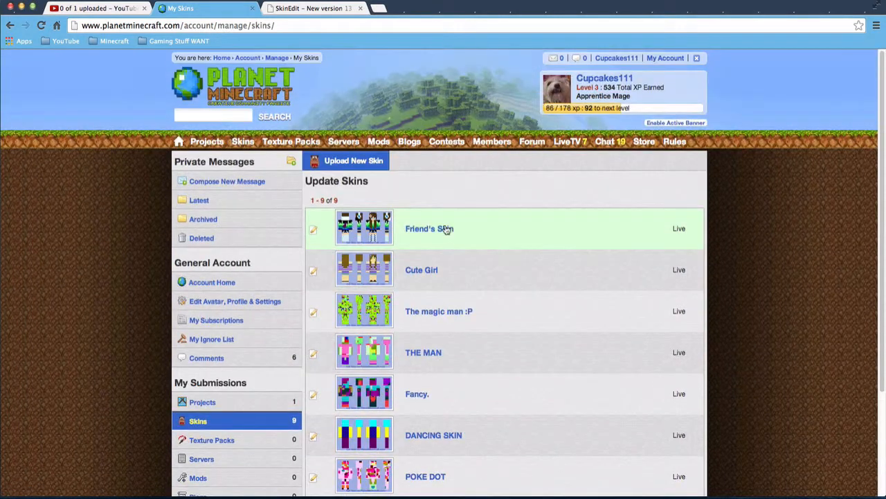
pyautogui.click(429, 229)
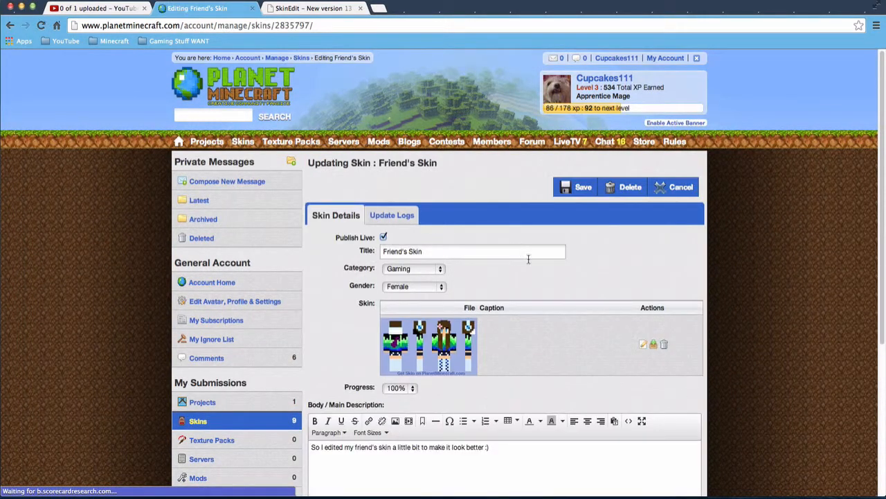
pyautogui.scroll(-3)
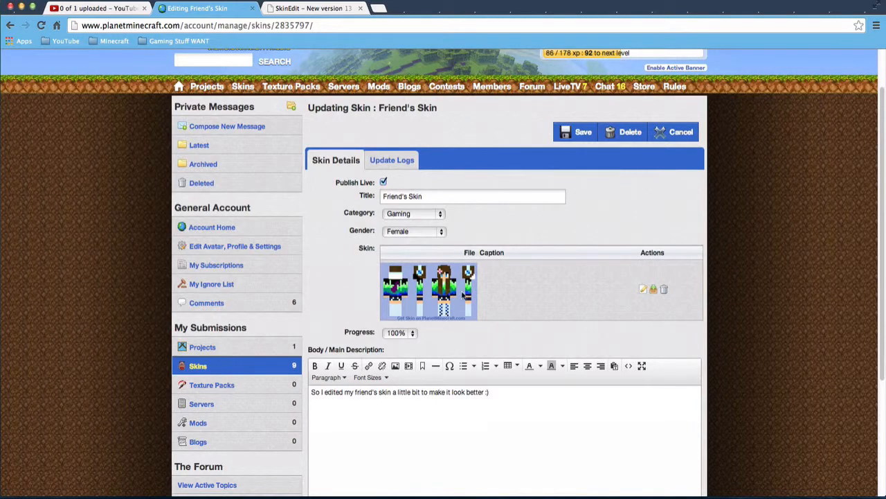
# Step: Check the skin's update logs, return to its details and save the submission
pyautogui.click(388, 160)
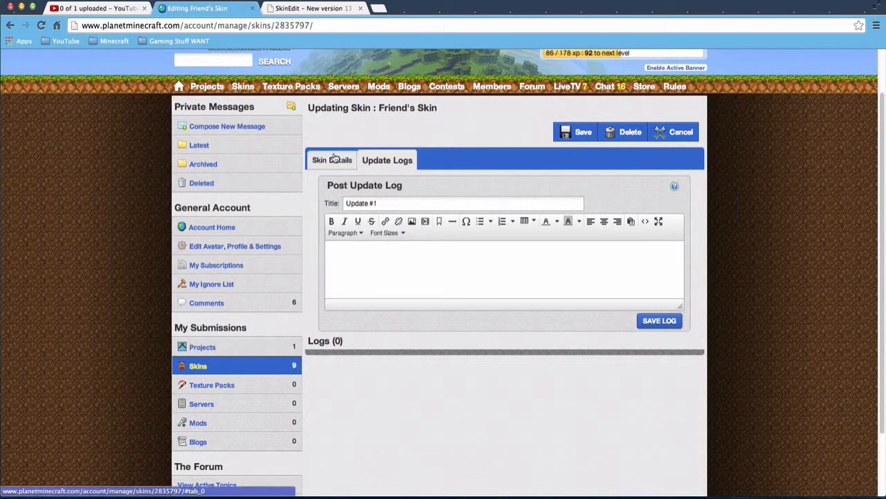
pyautogui.click(332, 160)
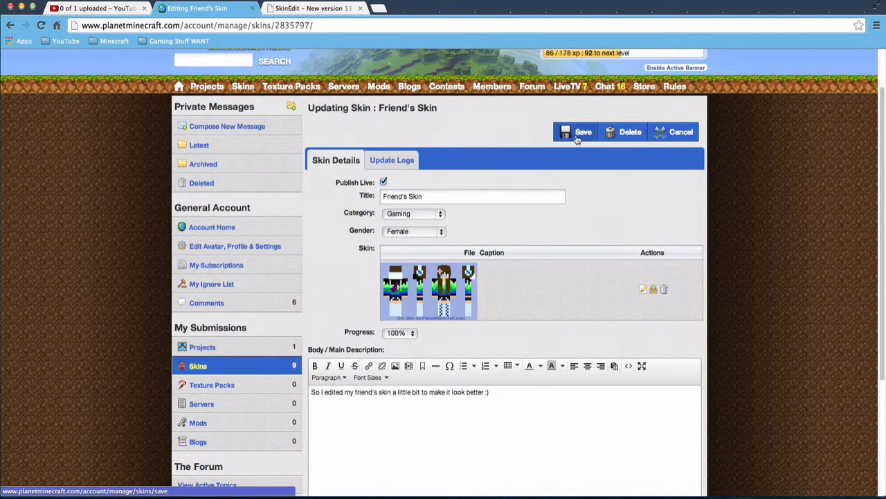
pyautogui.click(583, 131)
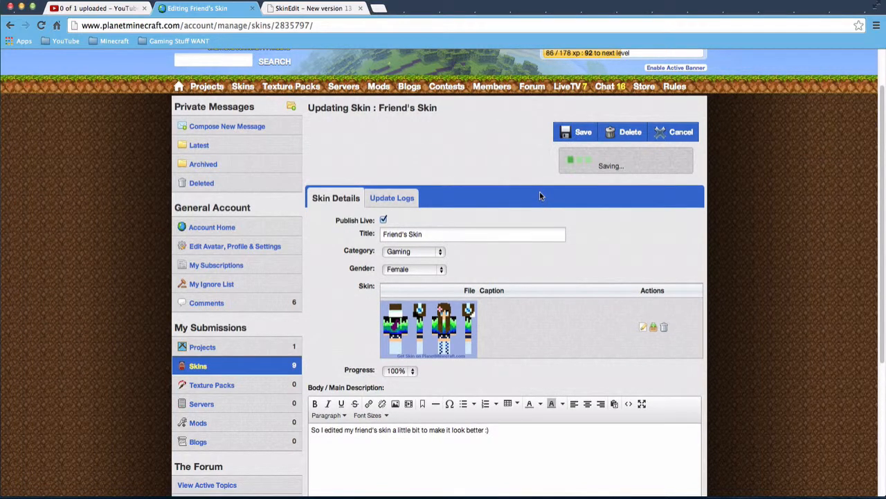
pyautogui.click(583, 131)
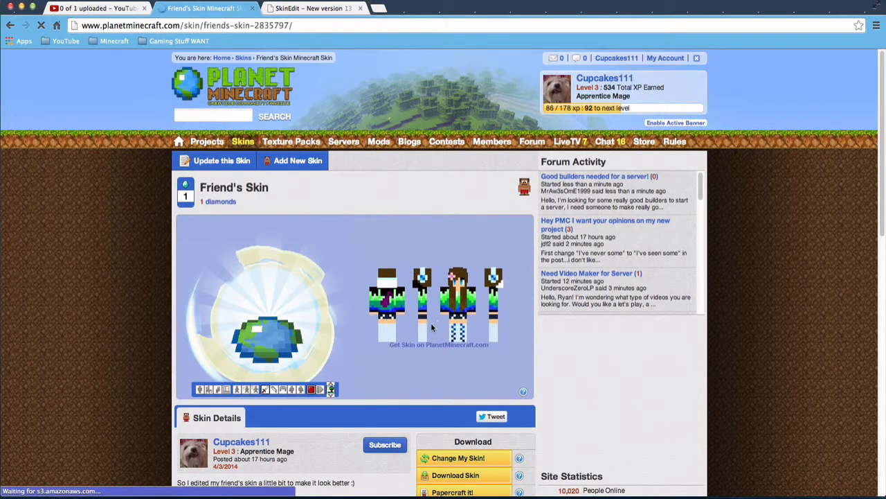
# Step: Scroll through the published Friend's Skin page down to its comments and back
pyautogui.scroll(-3)
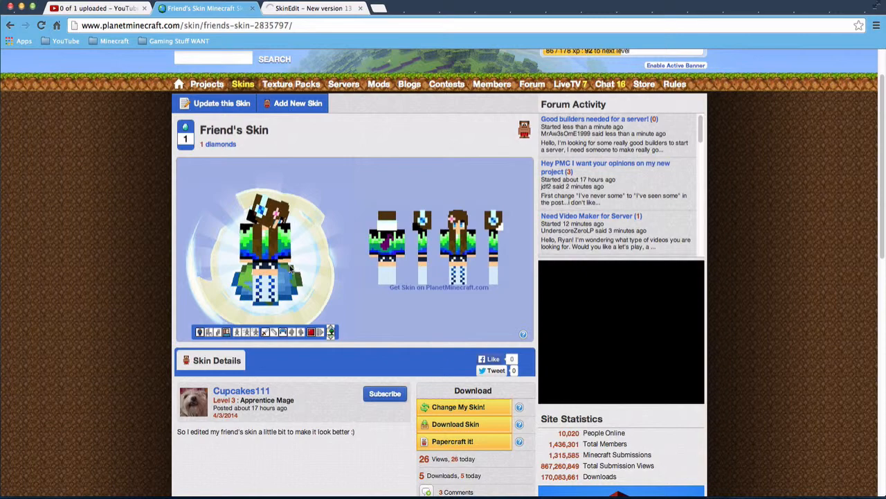
pyautogui.scroll(-3)
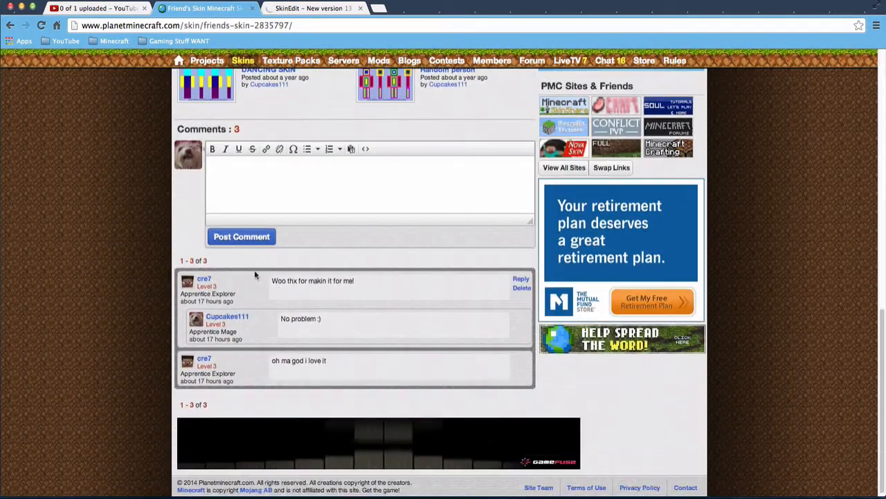
pyautogui.scroll(3)
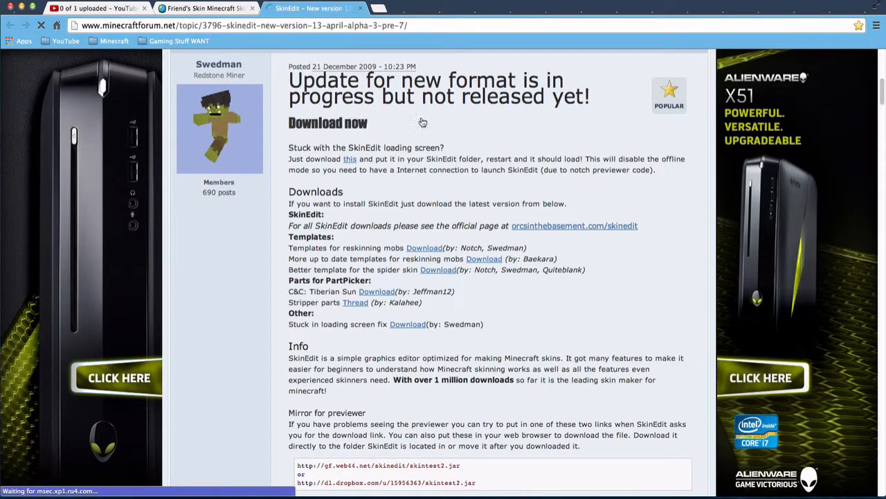
# Step: Follow the orcsinthebasement.com/skinedit link from the post's Downloads section
pyautogui.click(327, 122)
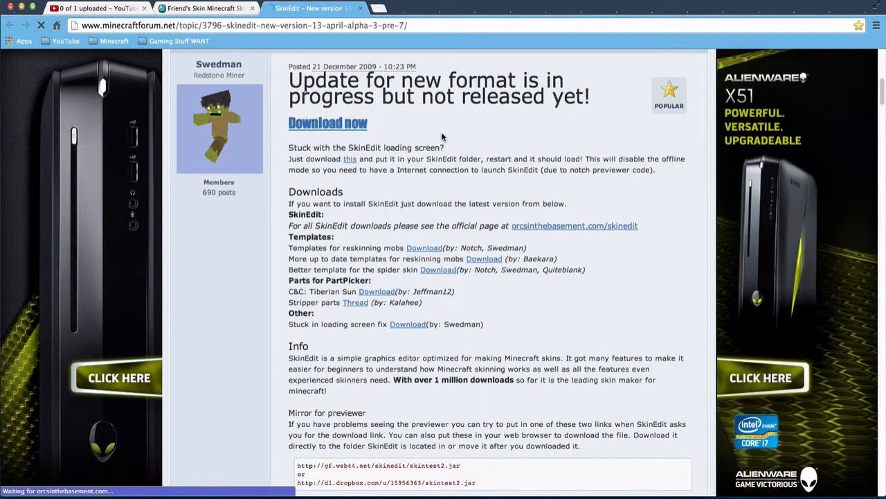
pyautogui.click(573, 225)
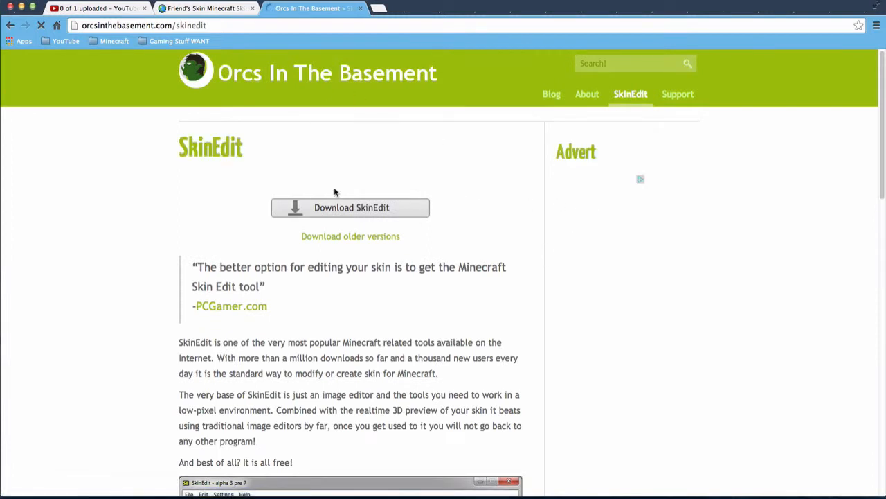
# Step: Request the latest SkinEdit zip, starting the download manually when it stalls
pyautogui.click(350, 208)
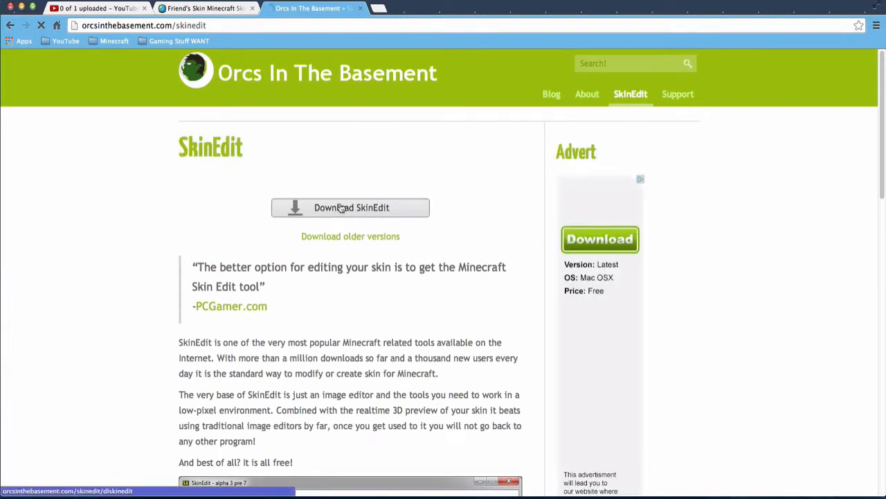
pyautogui.click(350, 208)
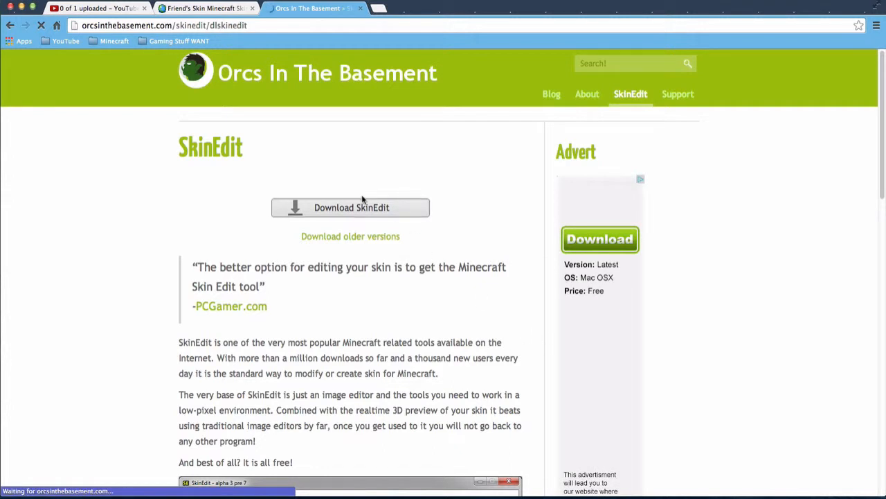
pyautogui.click(350, 207)
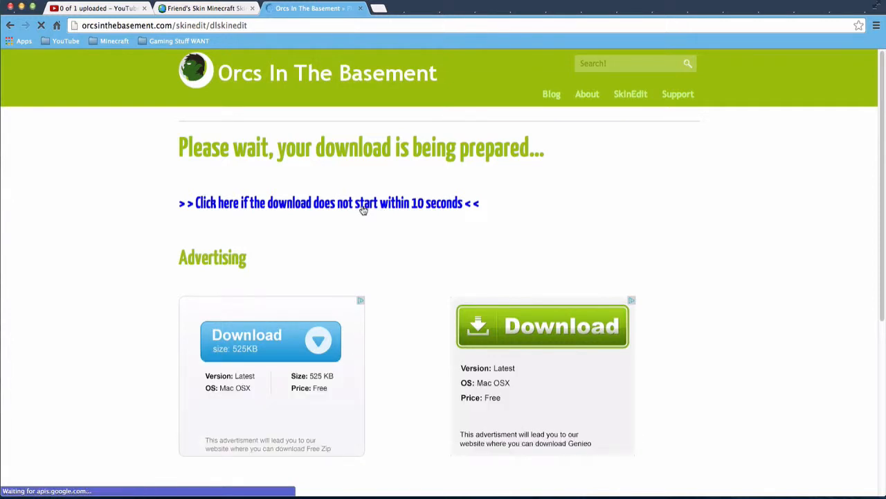
pyautogui.click(327, 202)
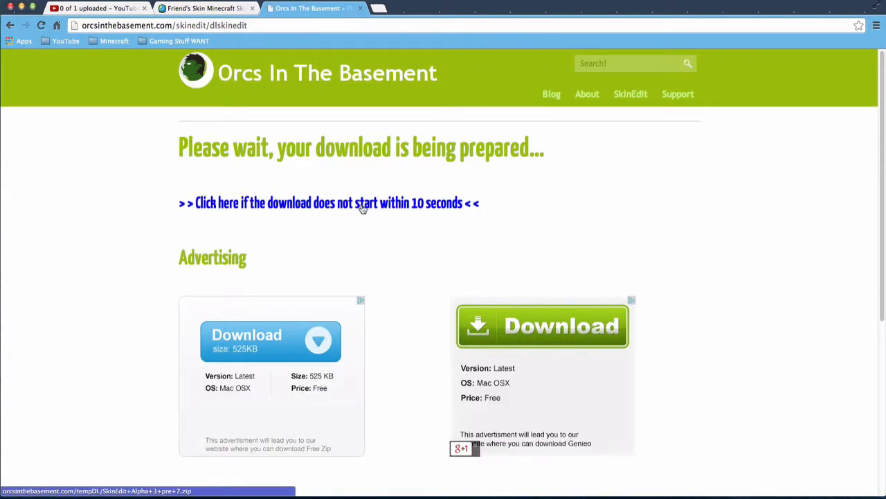
pyautogui.moveTo(850, 213)
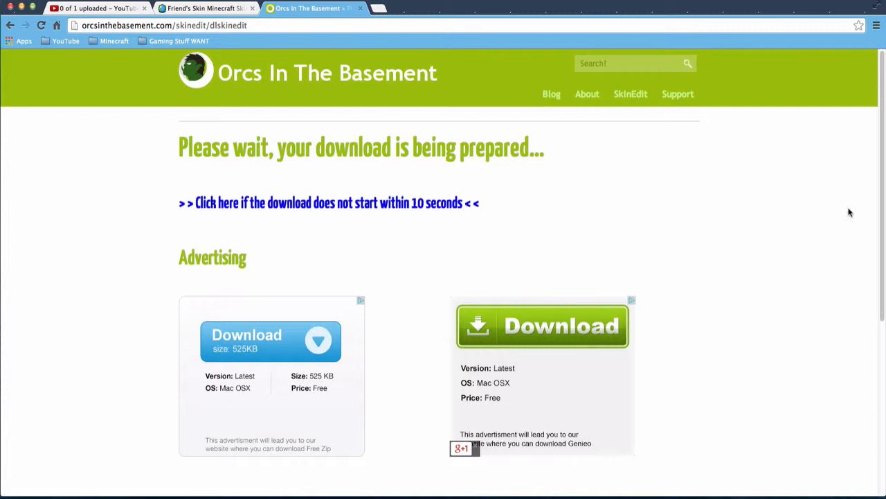
pyautogui.moveTo(781, 225)
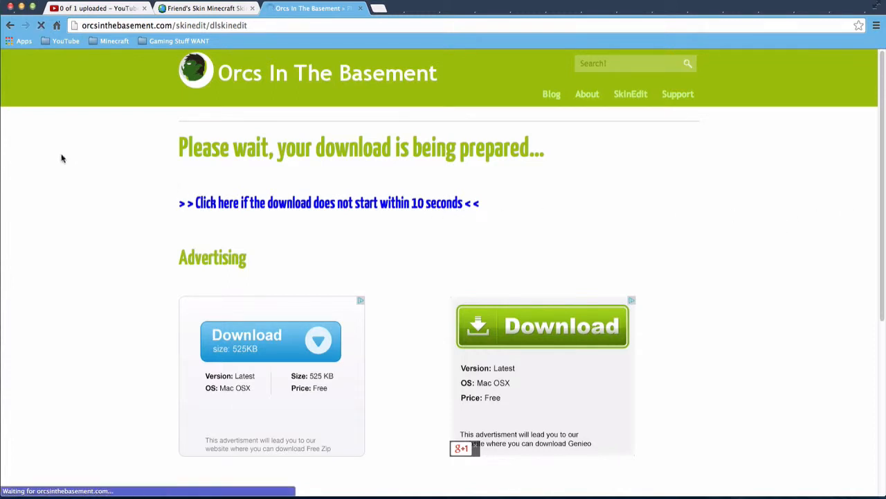
pyautogui.moveTo(121, 103)
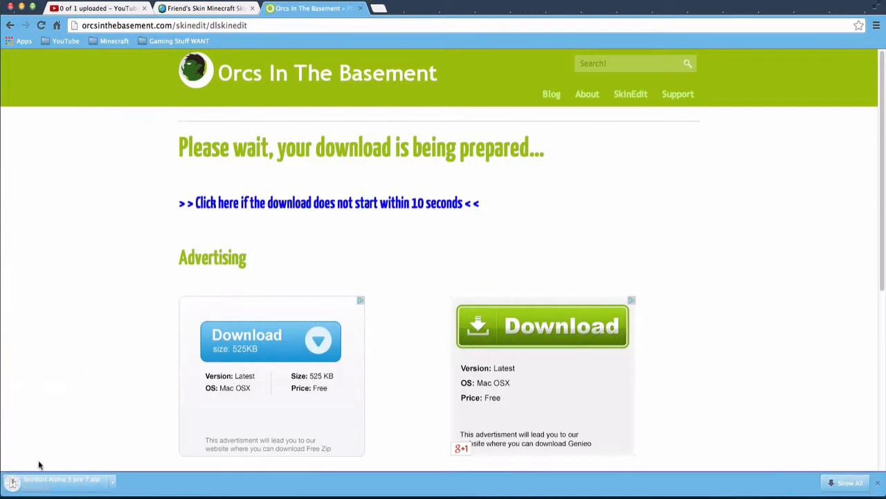
pyautogui.moveTo(233, 471)
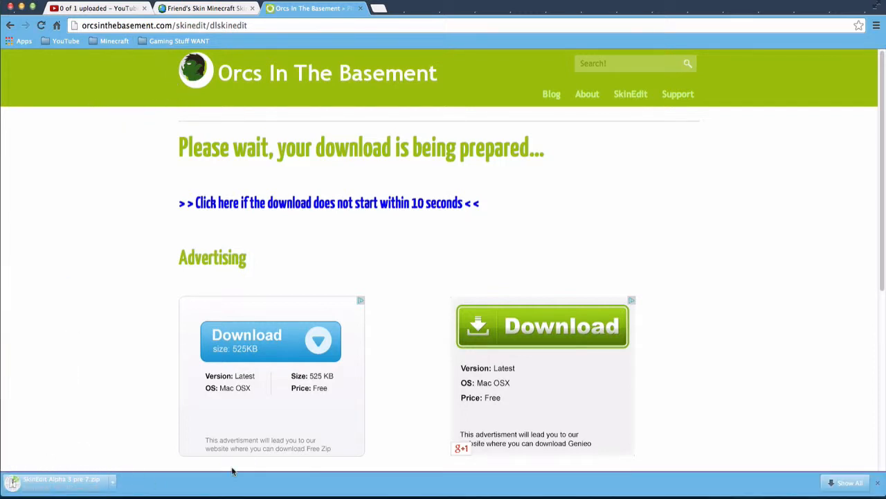
pyautogui.moveTo(140, 442)
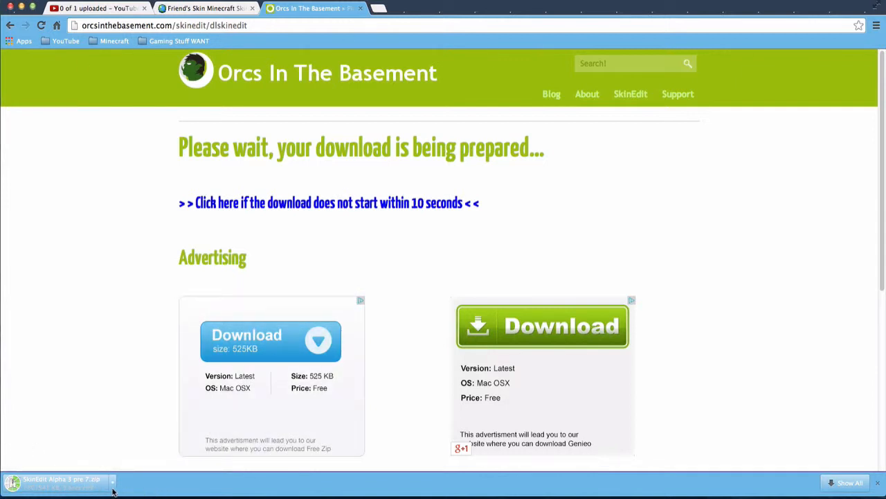
pyautogui.moveTo(151, 478)
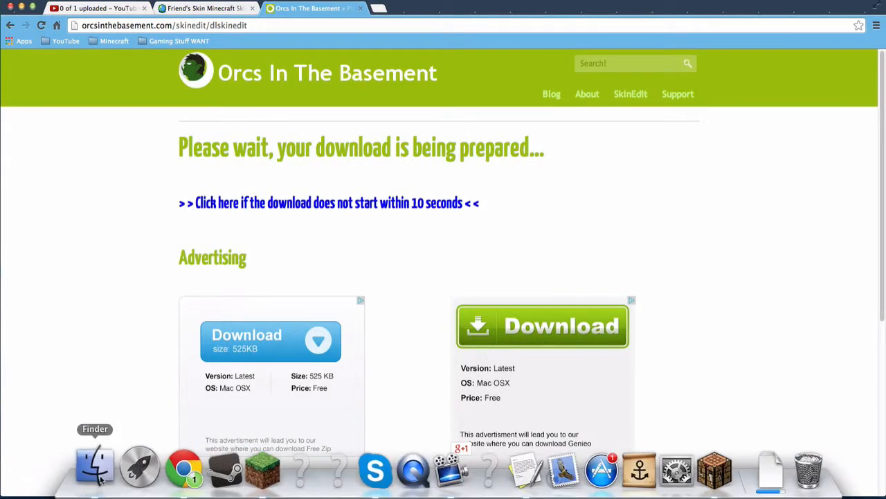
# Step: Open the downloaded SkinEdit folder in Finder and look inside its Skins folder
pyautogui.click(95, 464)
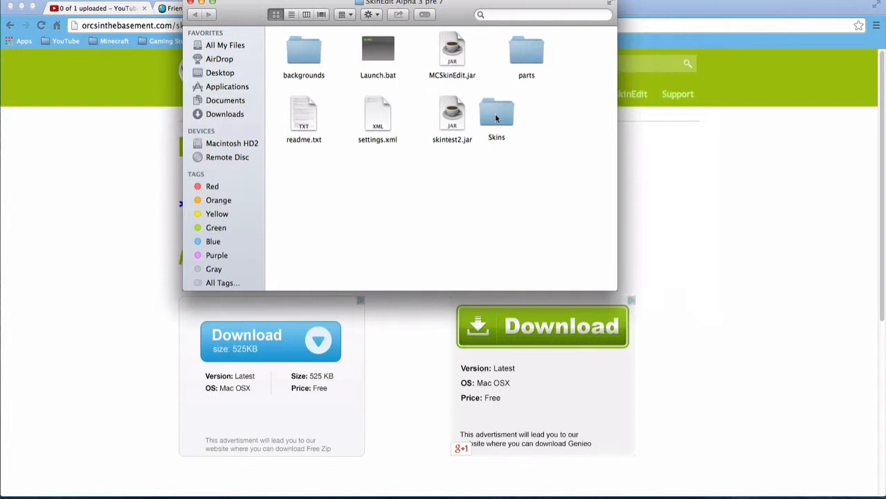
pyautogui.click(496, 114)
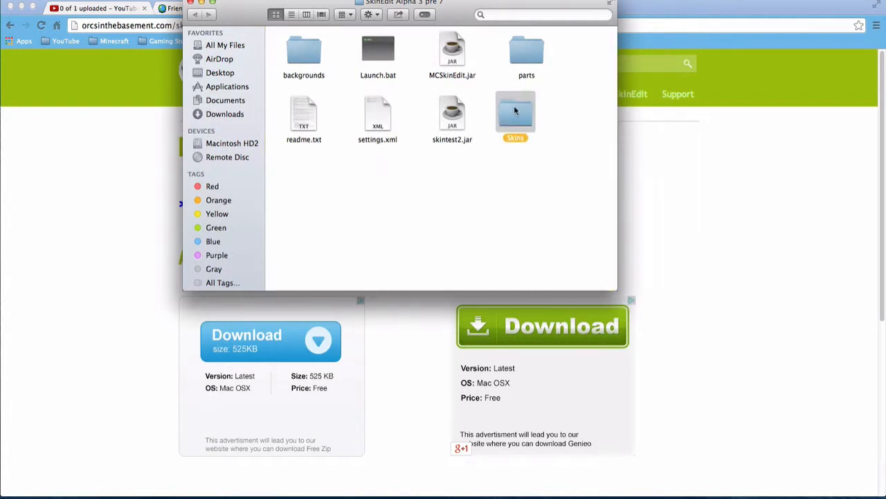
pyautogui.doubleClick(516, 111)
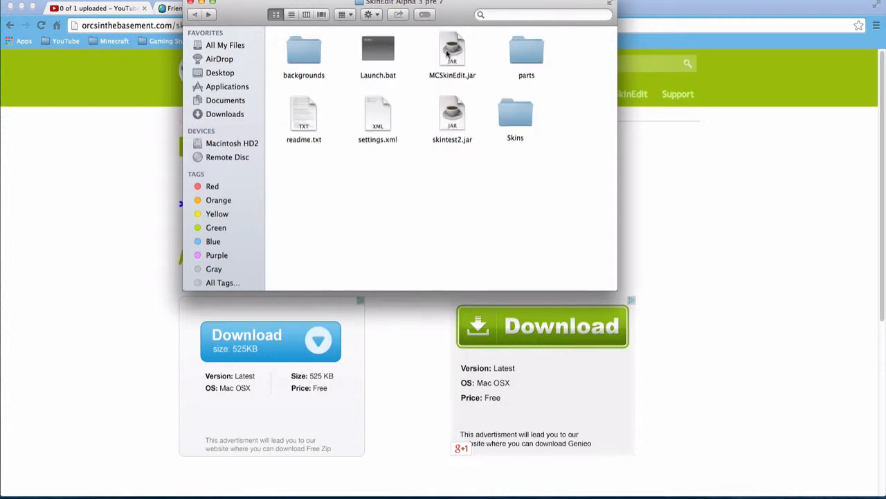
# Step: Launch MCSkinEdit.jar from the SkinEdit Alpha 3 pre 7 folder
pyautogui.rightClick(451, 54)
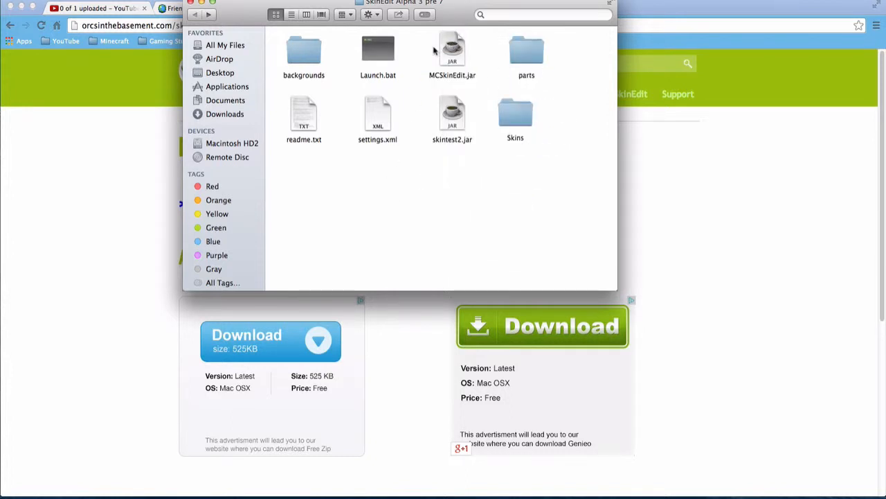
pyautogui.rightClick(452, 52)
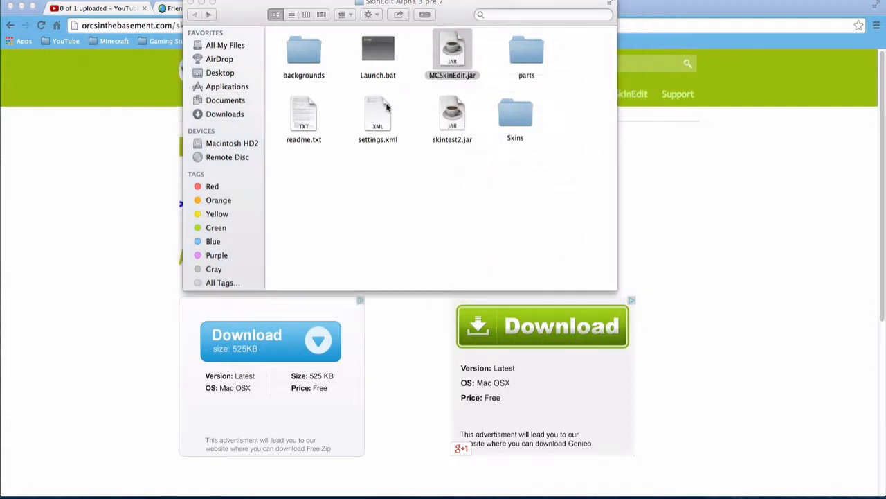
pyautogui.doubleClick(452, 53)
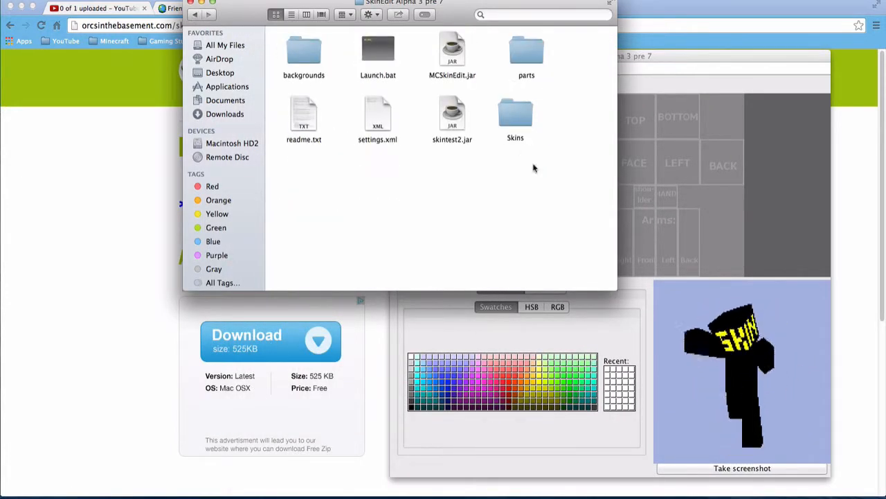
# Step: Focus the SkinEdit window and bring up the Load file chooser
pyautogui.doubleClick(527, 49)
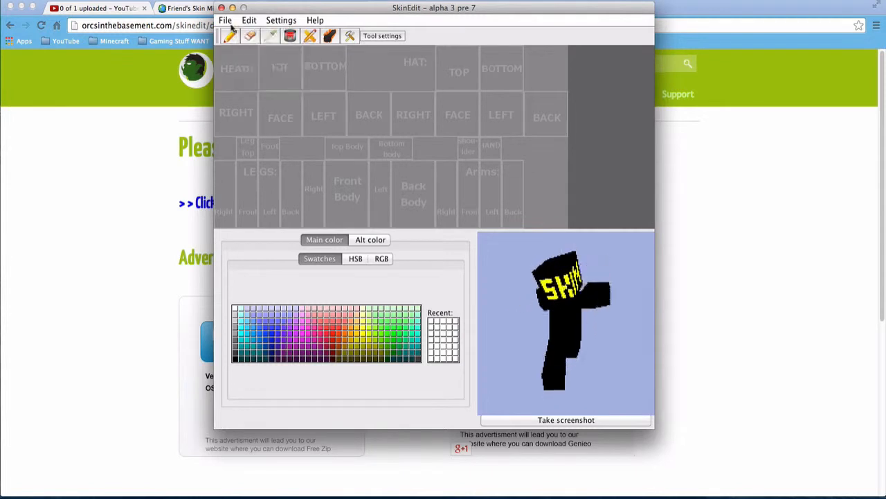
pyautogui.click(224, 19)
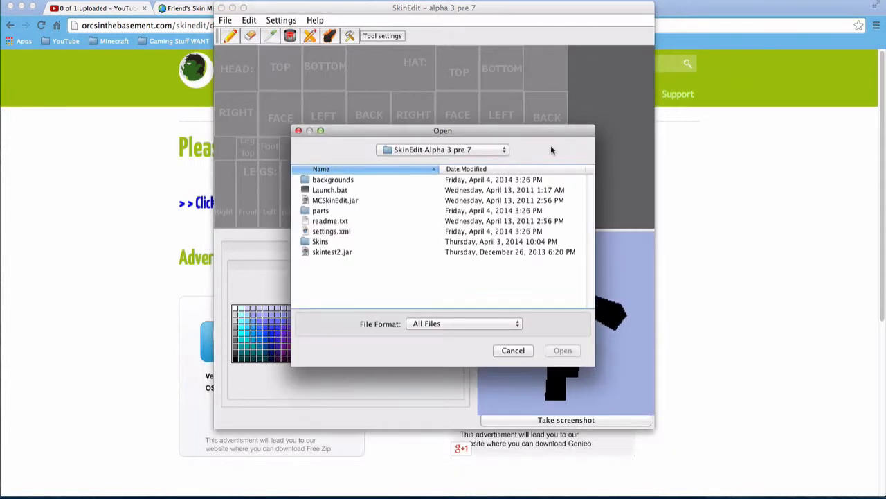
# Step: Load a PNG part from the parts folder onto the black skin
pyautogui.doubleClick(319, 211)
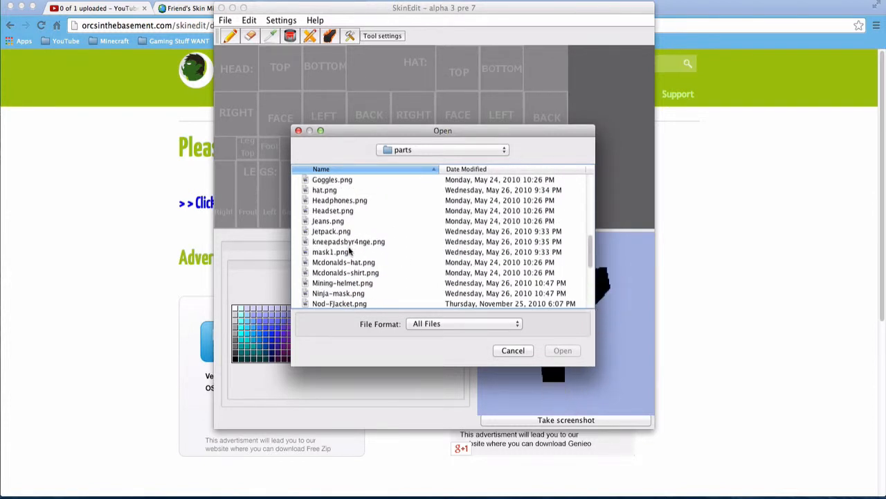
pyautogui.scroll(-3)
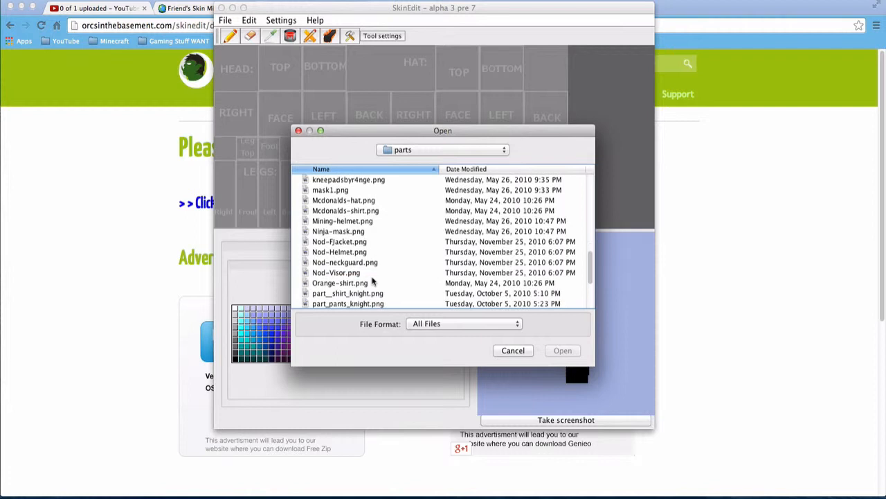
pyautogui.scroll(-3)
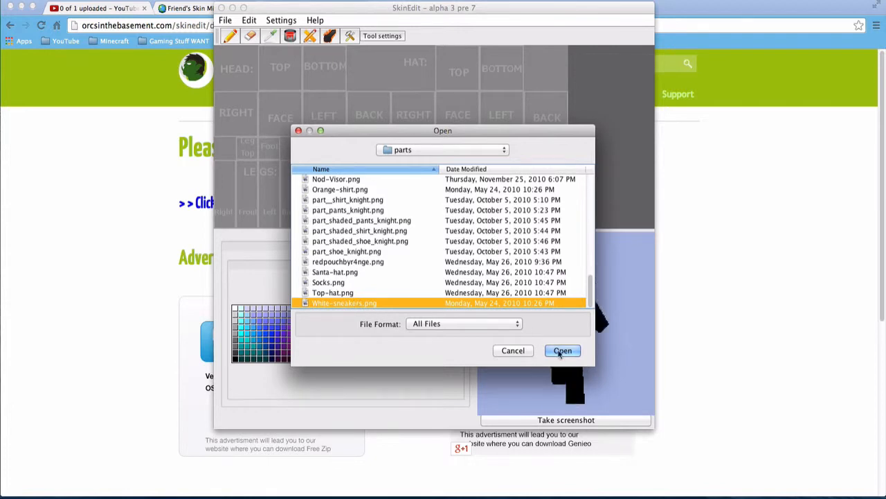
pyautogui.click(562, 349)
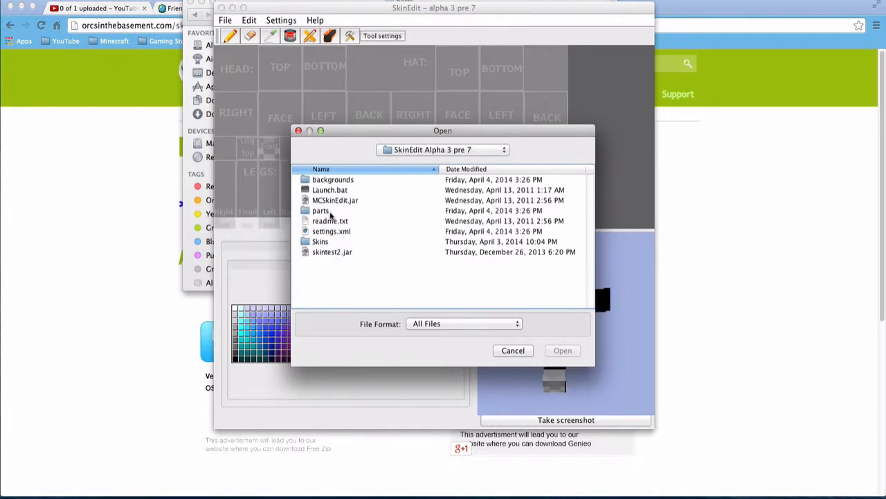
# Step: Load a Battered armour part from the parts folder as well
pyautogui.doubleClick(320, 211)
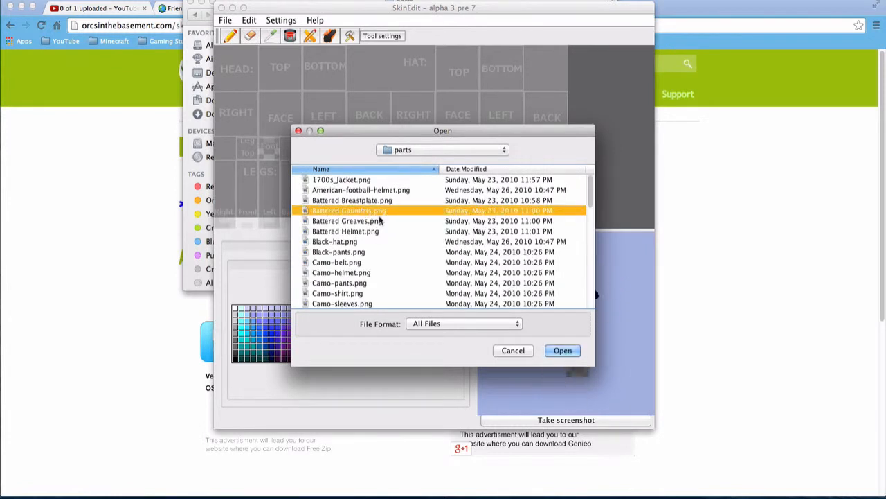
pyautogui.click(562, 349)
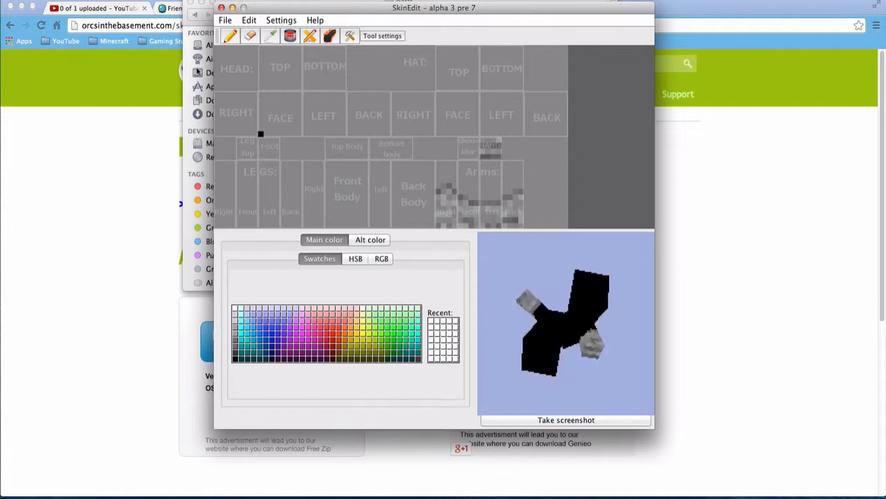
# Step: Start a new blank skin, confirming that unsaved changes are discarded
pyautogui.click(224, 19)
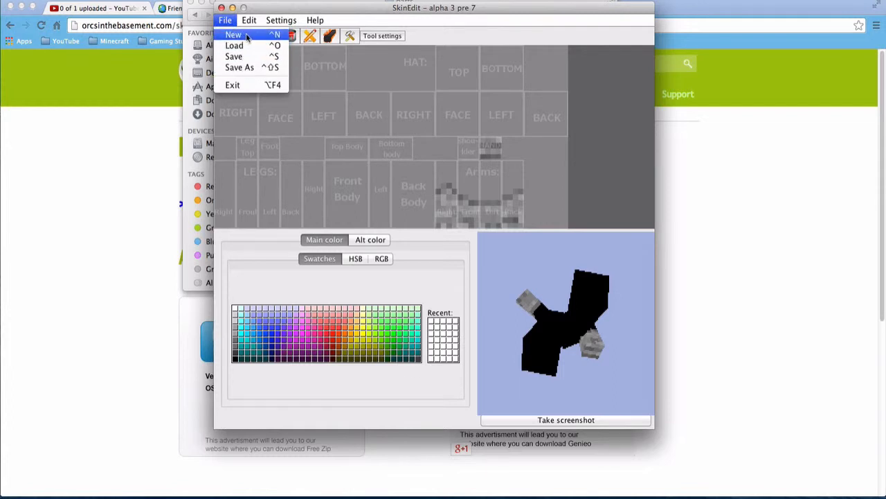
pyautogui.click(234, 35)
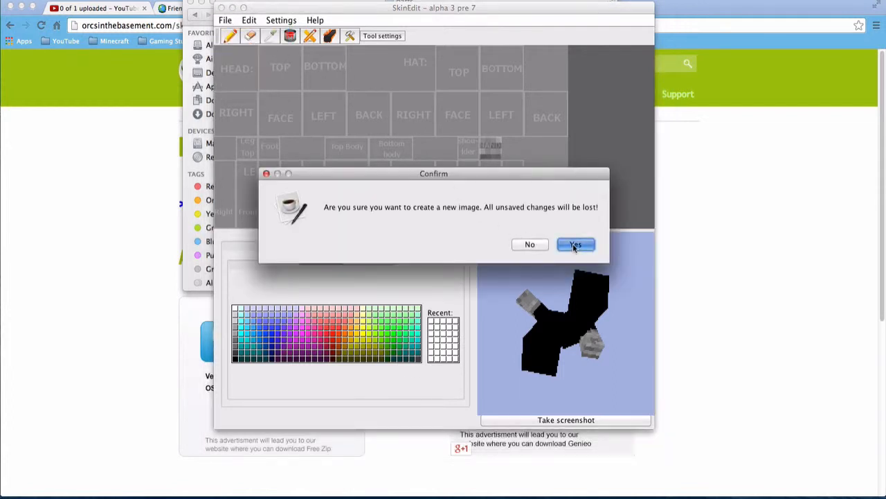
pyautogui.click(576, 244)
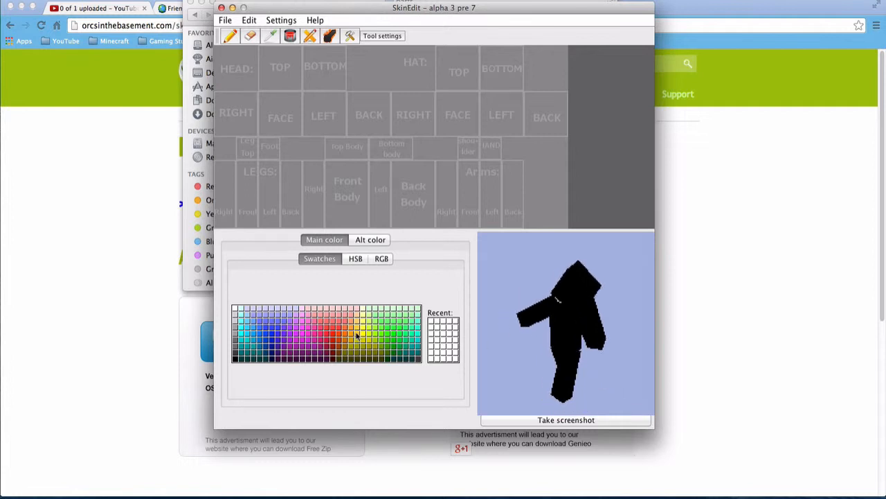
pyautogui.click(354, 259)
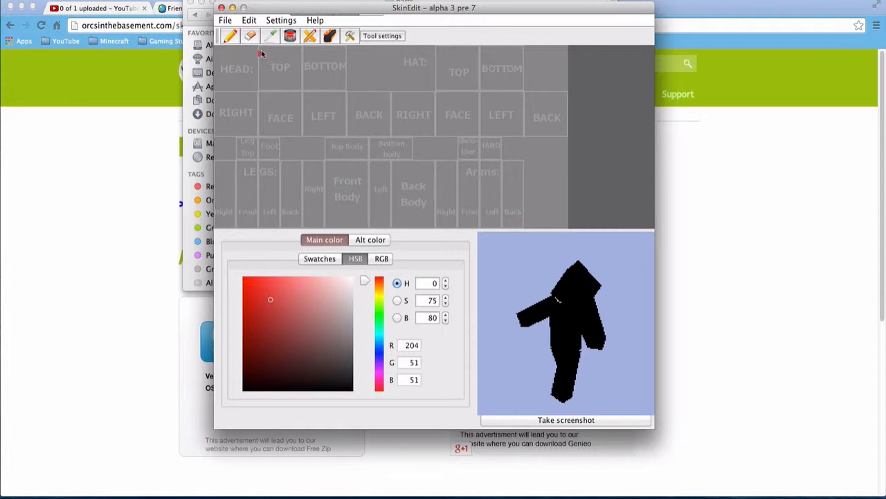
# Step: Paint the head's top area red (R204 G51 B51), then return to the swatch grid
pyautogui.click(280, 68)
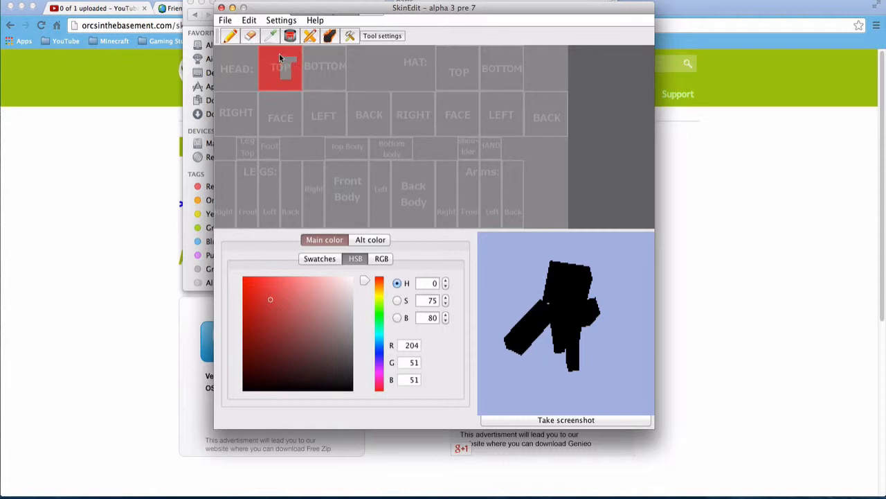
pyautogui.moveTo(310, 75)
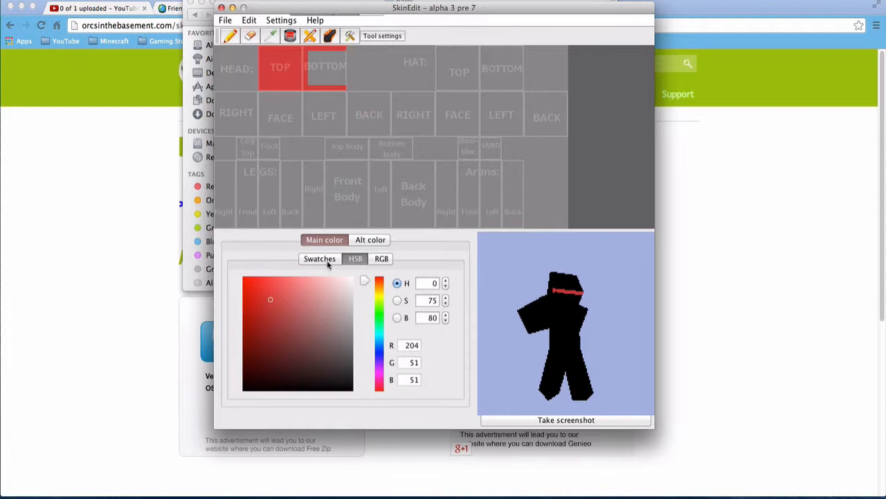
pyautogui.click(319, 259)
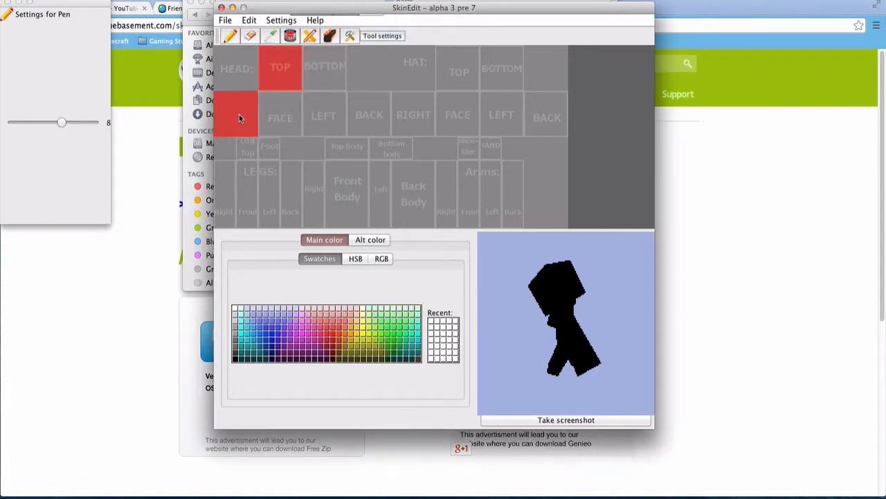
# Step: Fill the head's right, left and back areas red, then pick a pink skin swatch
pyautogui.click(324, 114)
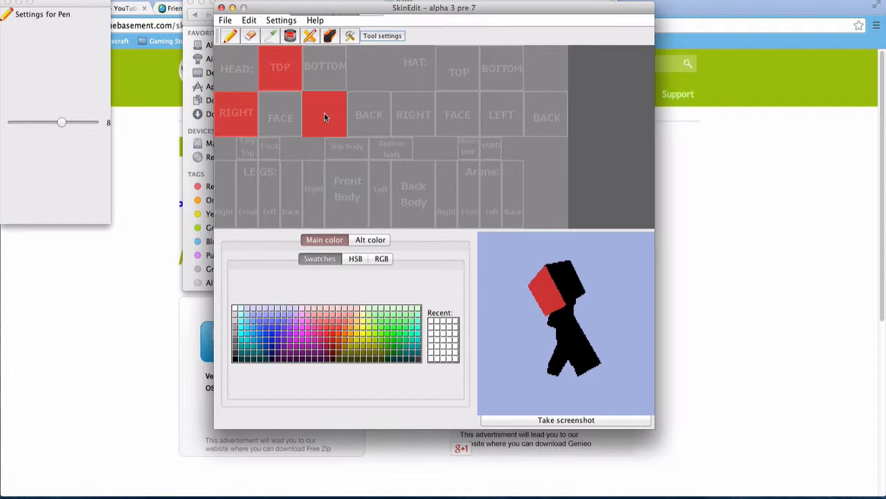
pyautogui.click(324, 114)
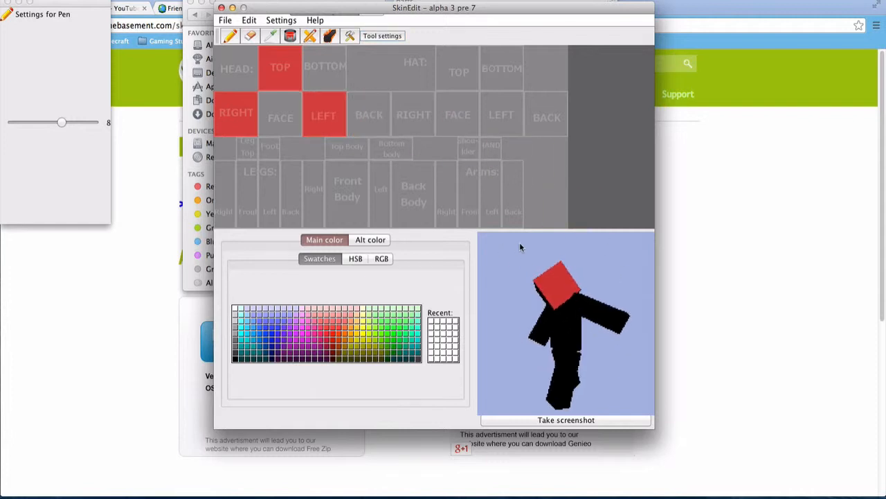
pyautogui.click(369, 114)
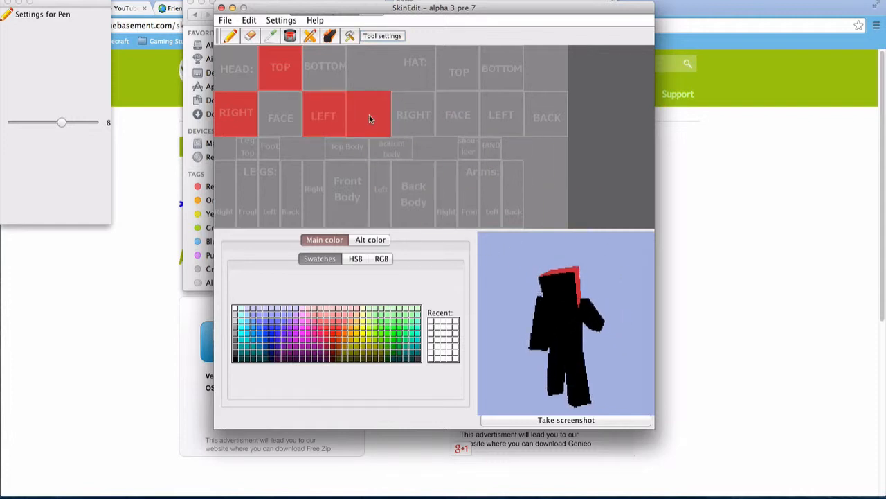
pyautogui.click(368, 114)
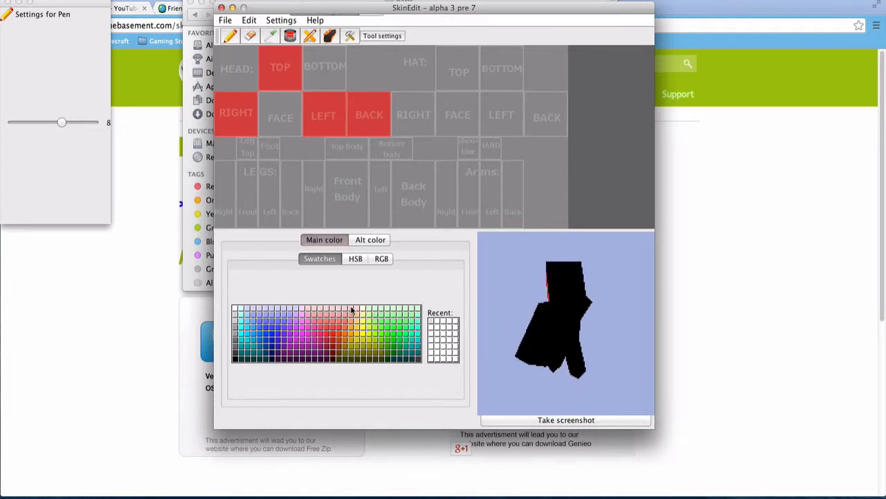
pyautogui.click(279, 113)
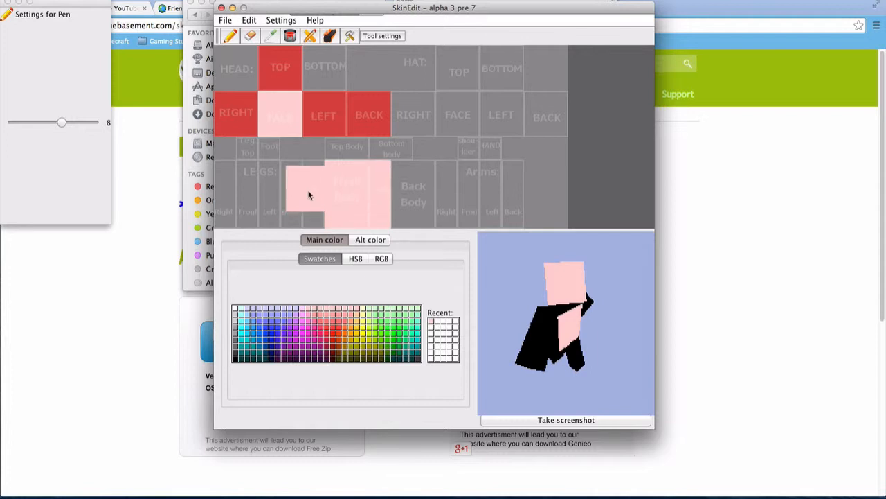
# Step: Paint the front body, face and head underside pink
pyautogui.click(310, 194)
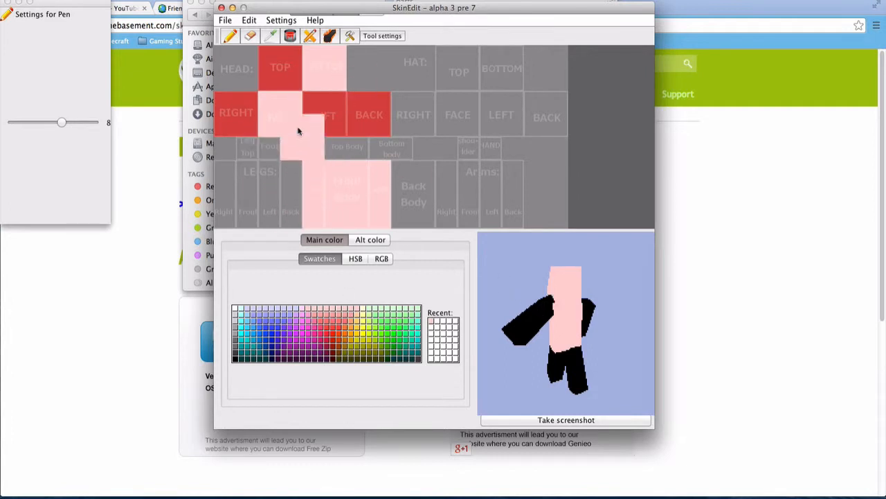
pyautogui.click(270, 36)
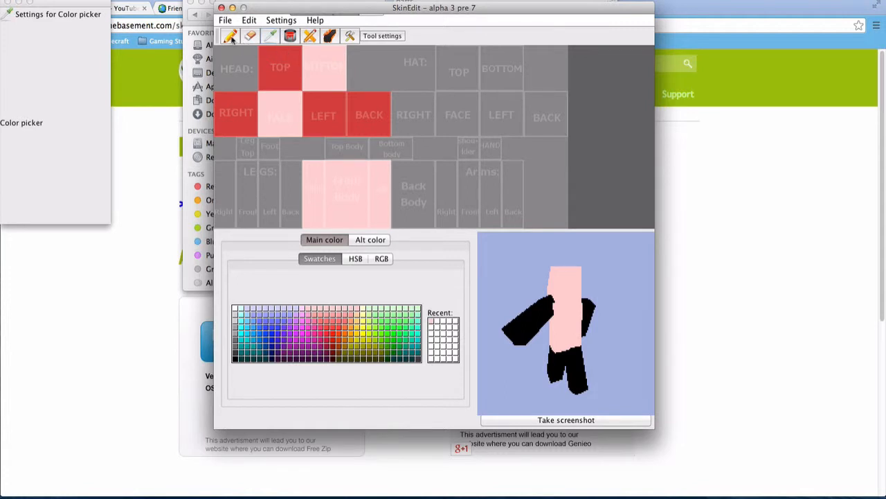
# Step: Sample the red hair colour and paint a red band under the head
pyautogui.click(230, 36)
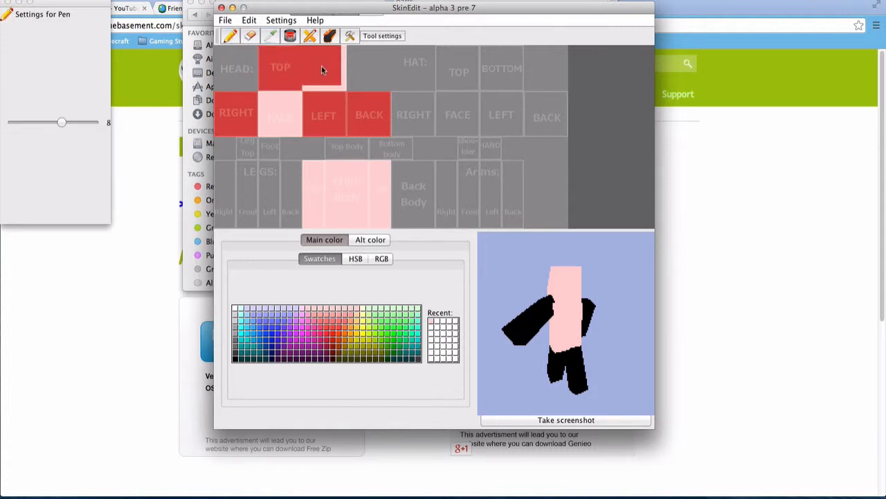
pyautogui.click(324, 67)
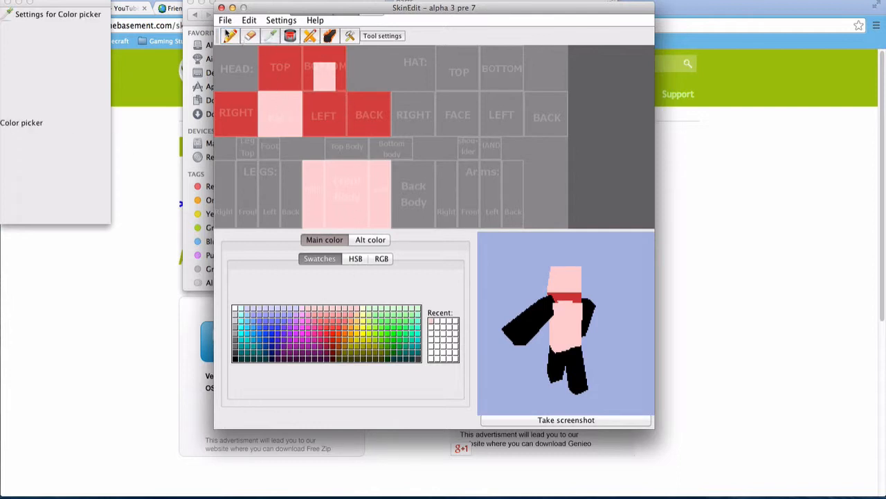
# Step: Reduce the pen size to 2, paint small red marks on the face, then quit SkinEdit
pyautogui.click(229, 36)
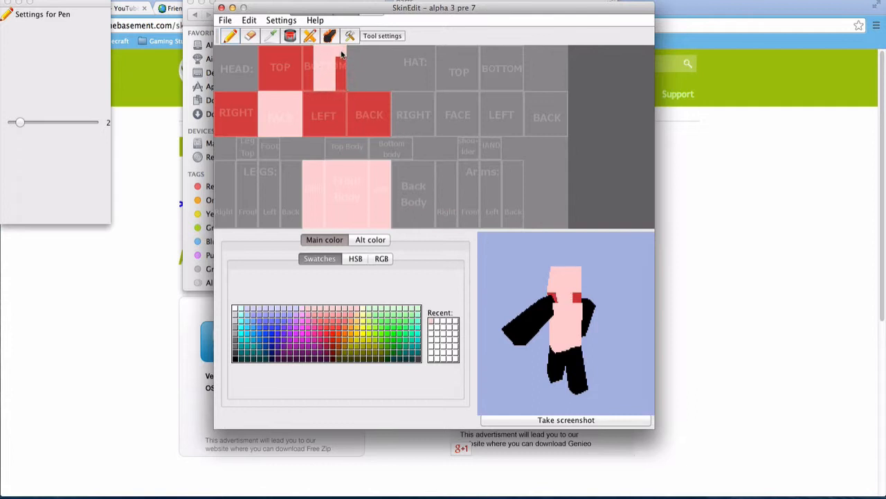
pyautogui.click(324, 66)
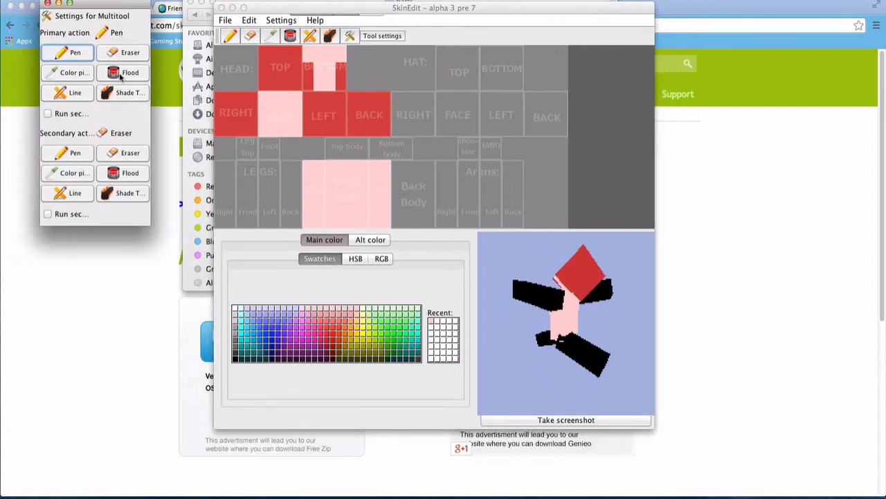
pyautogui.click(122, 72)
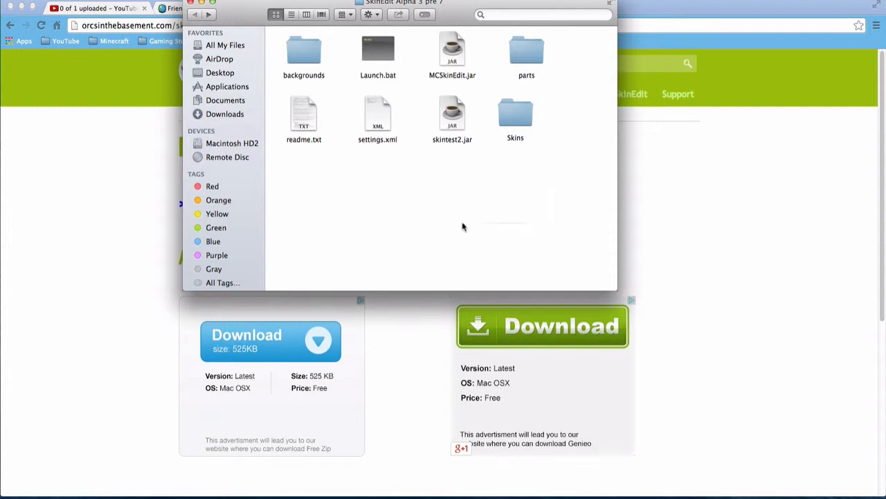
pyautogui.moveTo(323, 225)
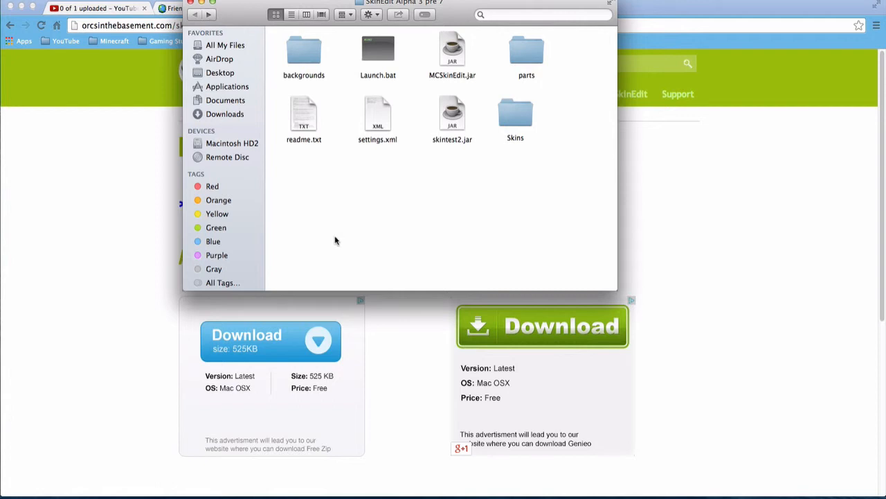
pyautogui.moveTo(410, 104)
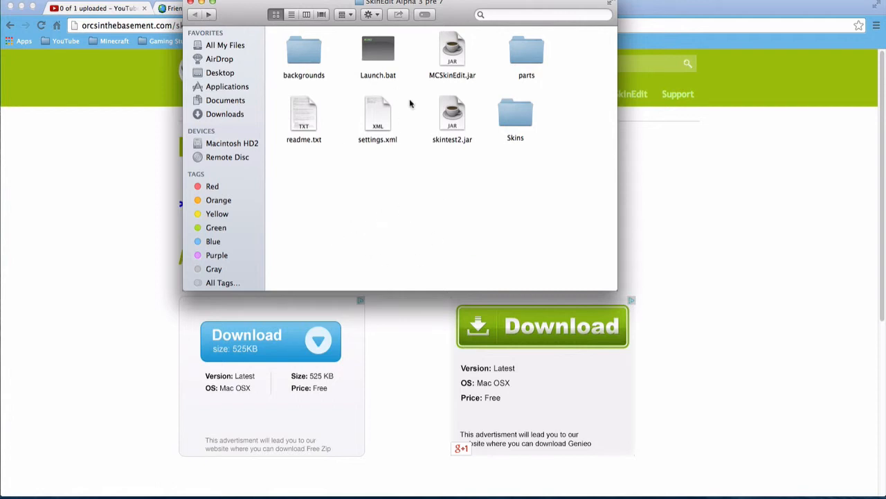
pyautogui.moveTo(637, 33)
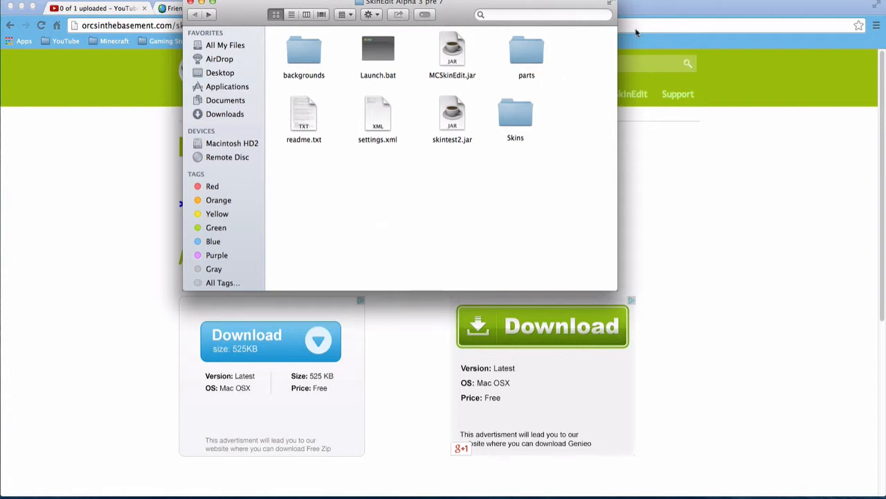